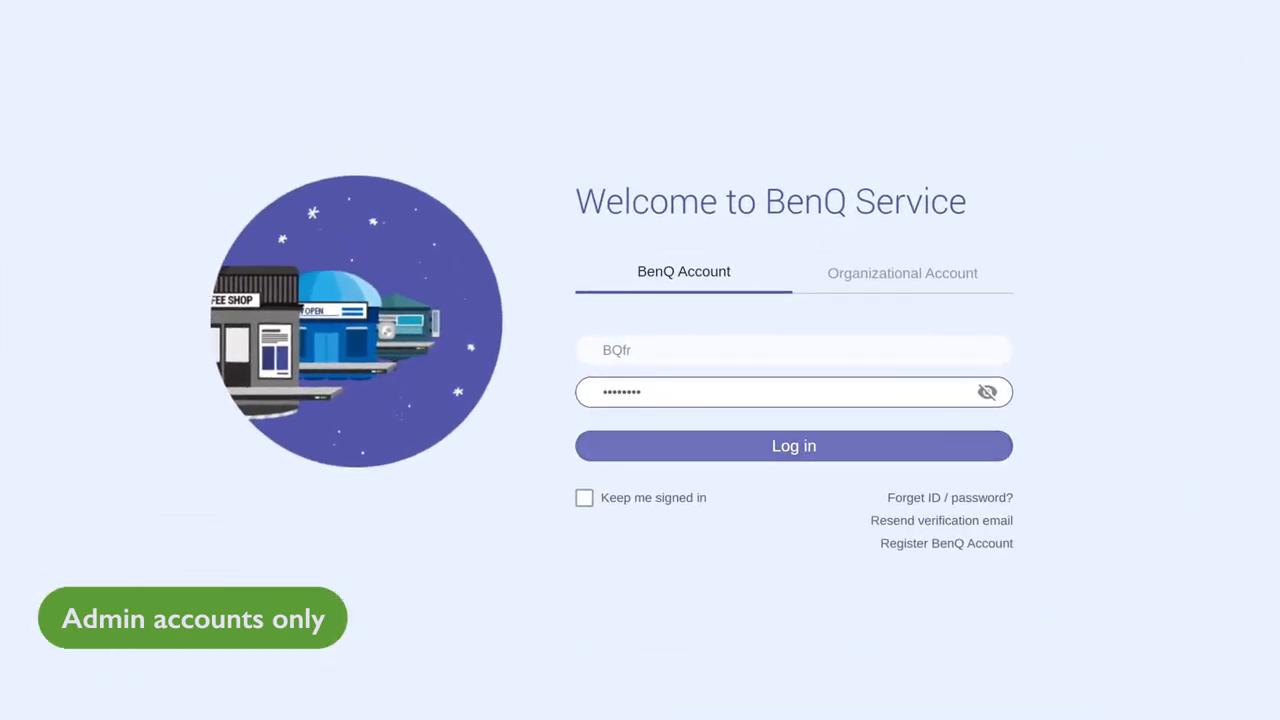
Sign in to BenQ AMS with the admin account to reach the User List
click(792, 446)
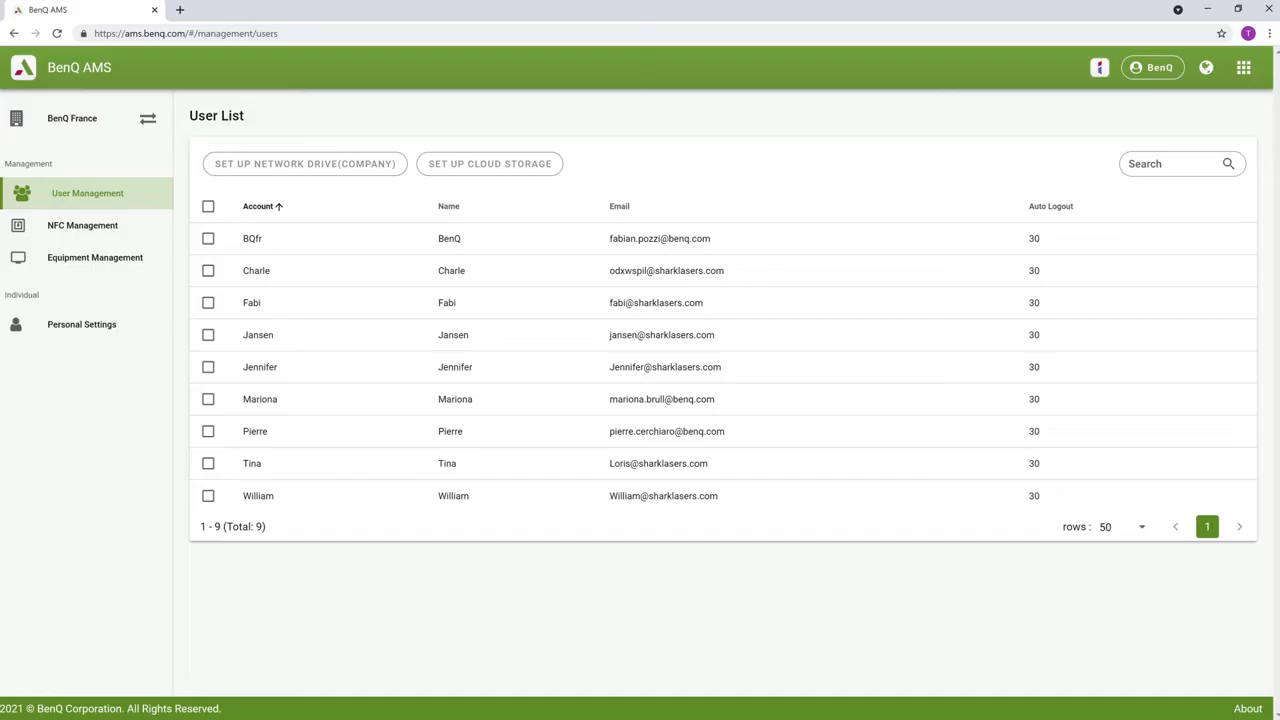
Add a company network drive named 'Work NAS' with domain Work and its URL
click(304, 164)
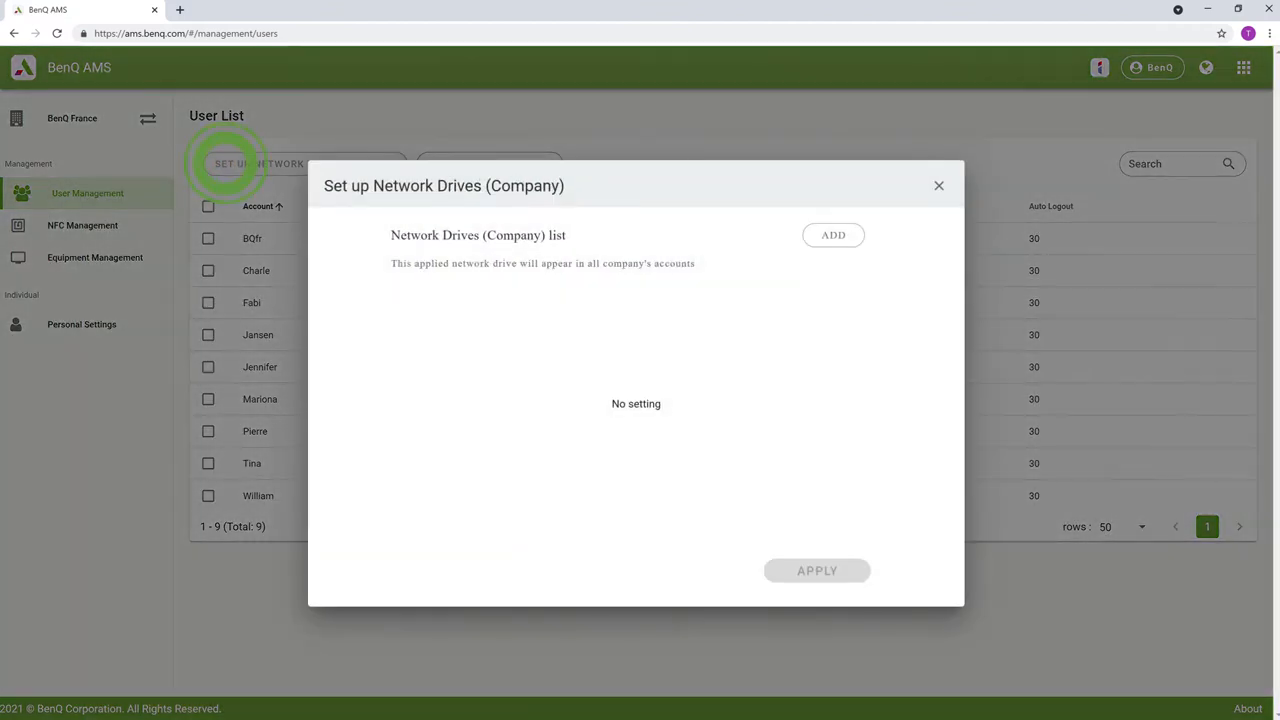
click(260, 164)
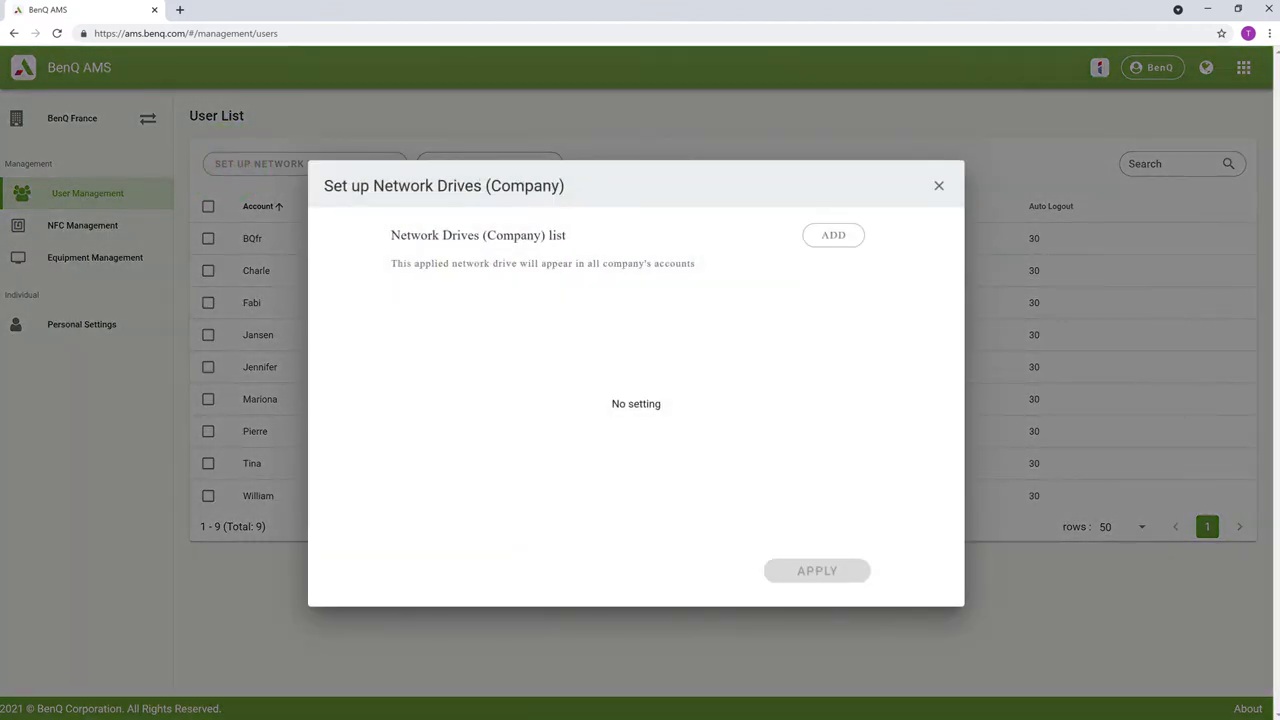
click(832, 236)
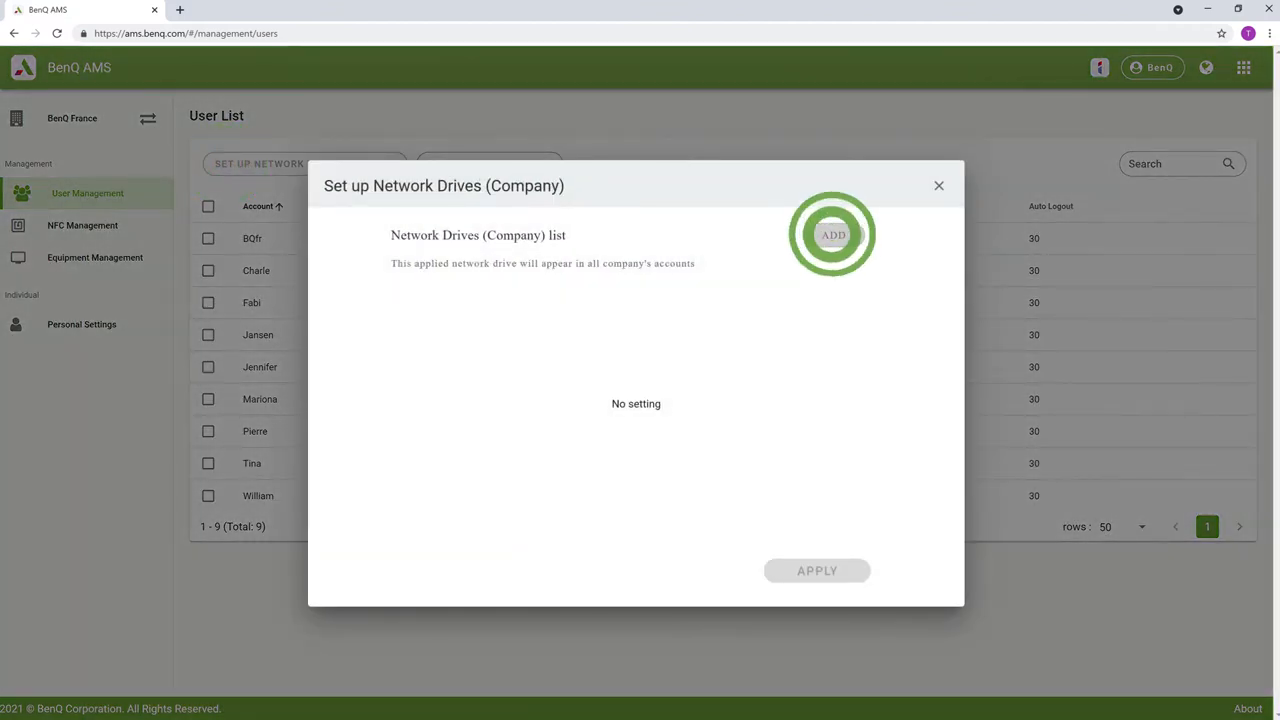
click(832, 234)
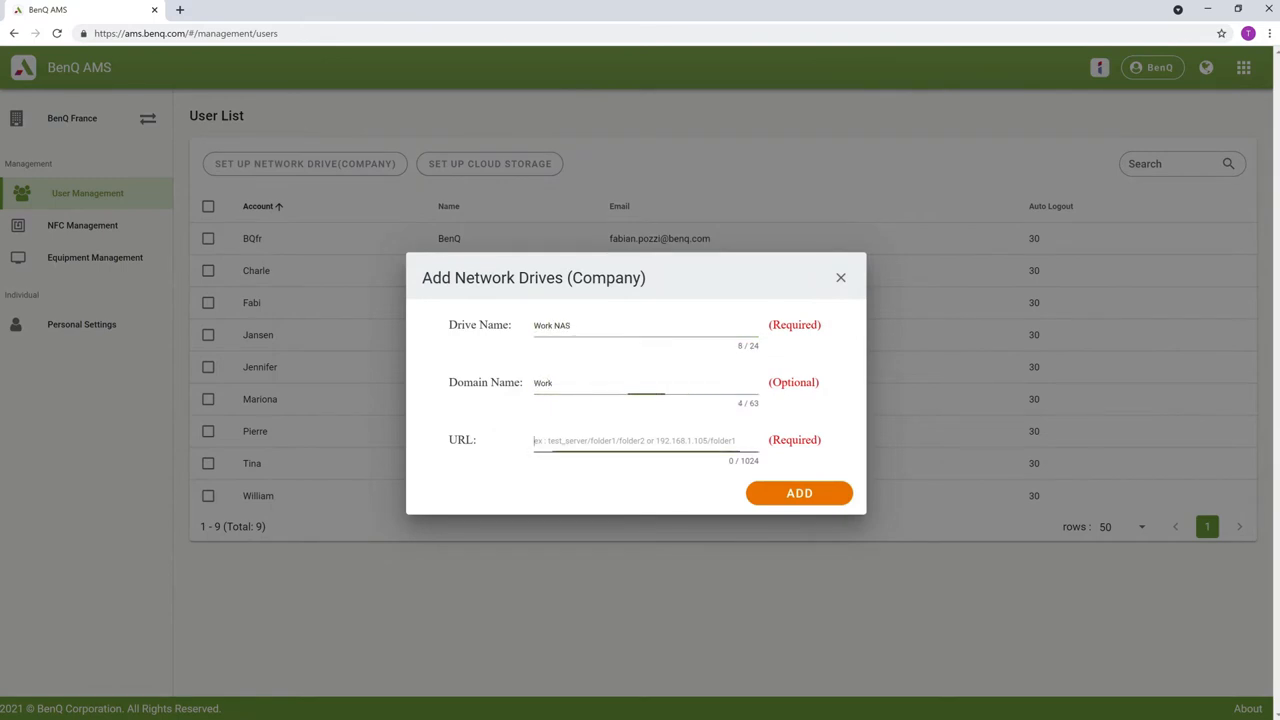
click(840, 276)
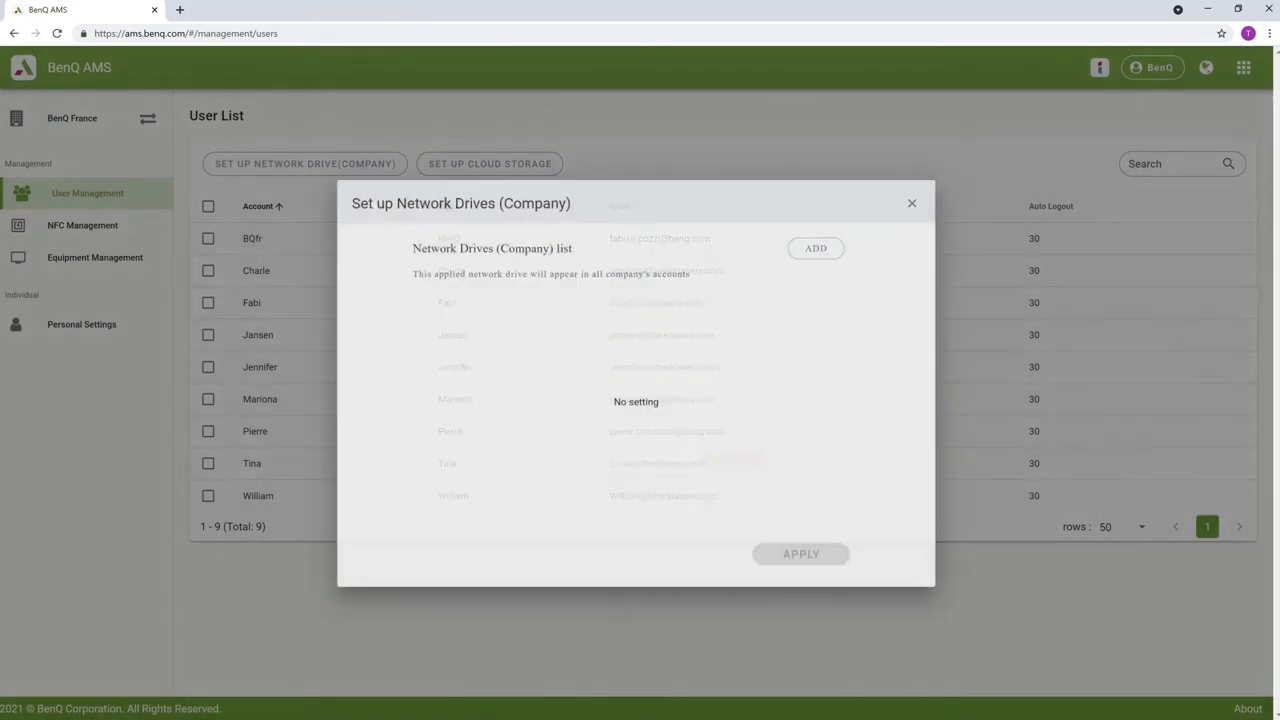
Apply the company network drive settings and move to the BenQ display
click(816, 248)
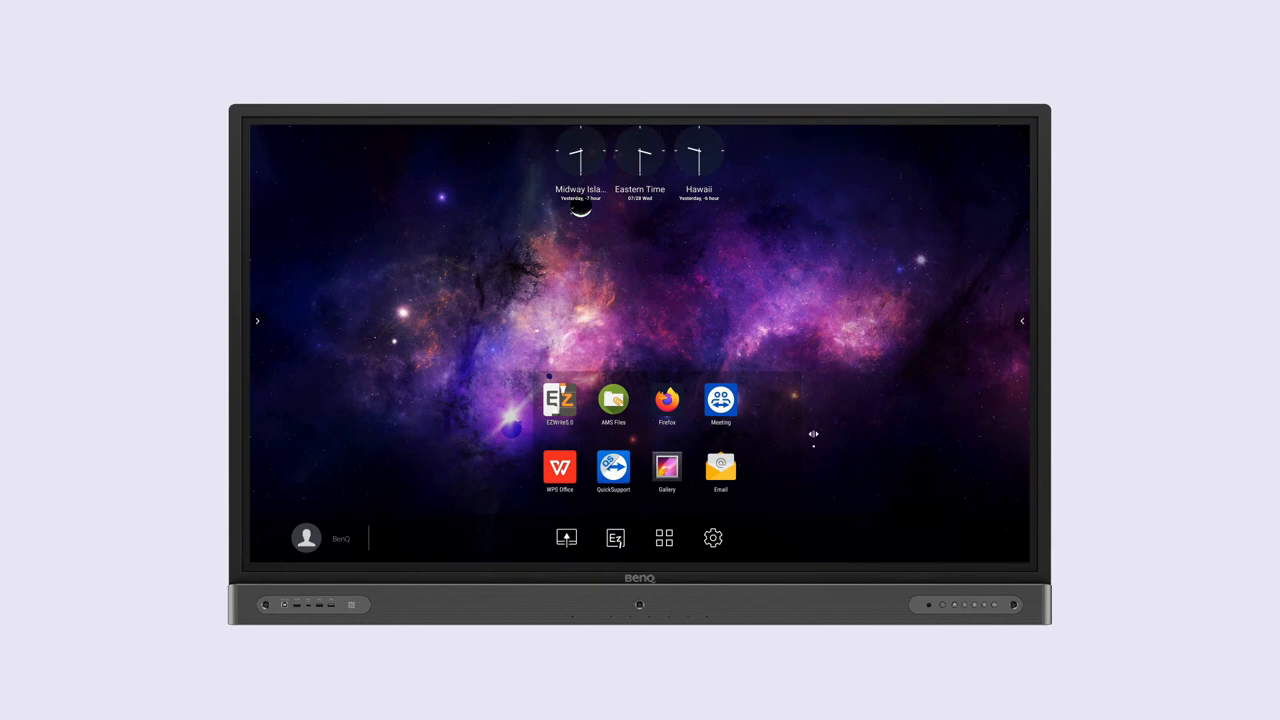
In AMS Files, log in to Work NAS and browse to its Project Management folder
click(612, 404)
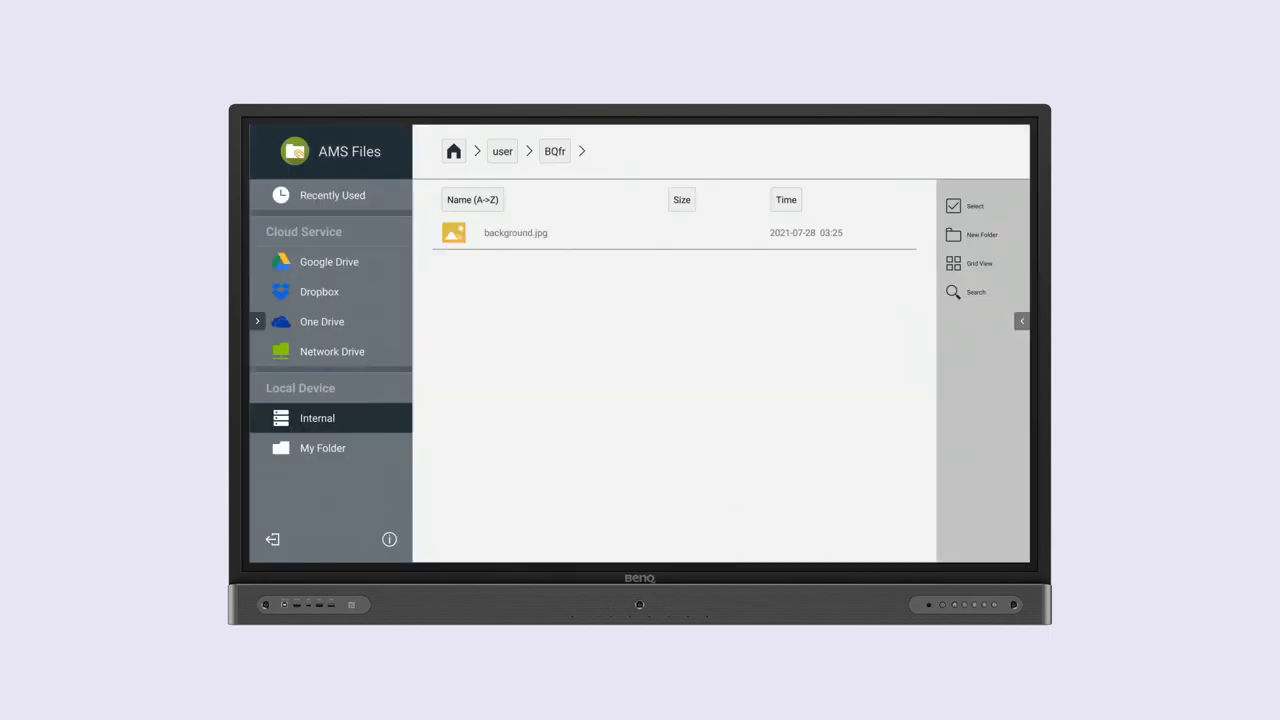
click(332, 352)
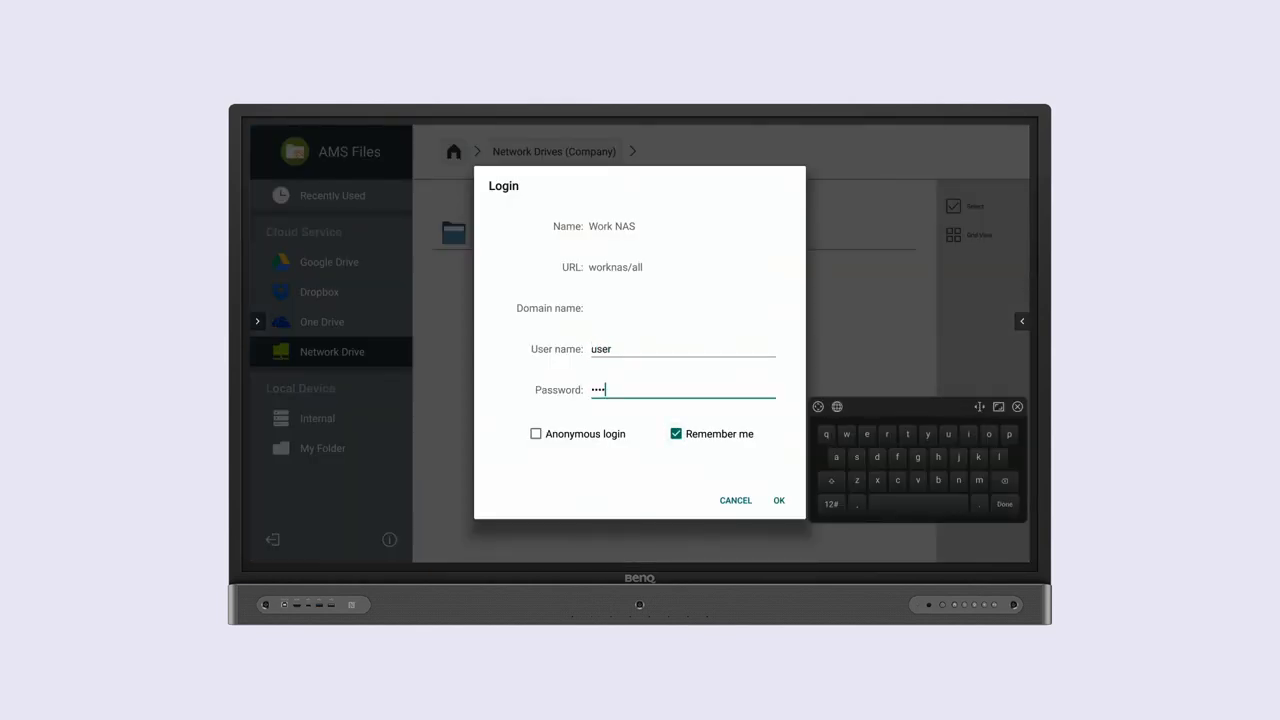
click(780, 500)
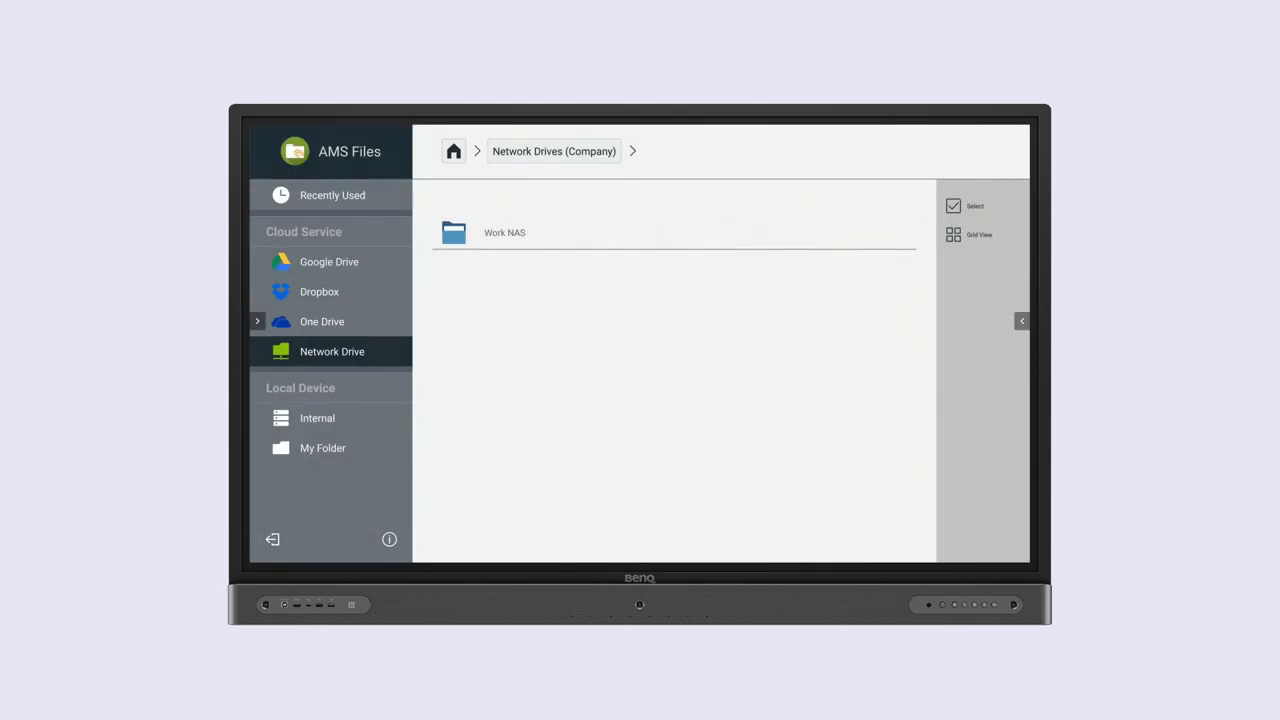
double_click(504, 232)
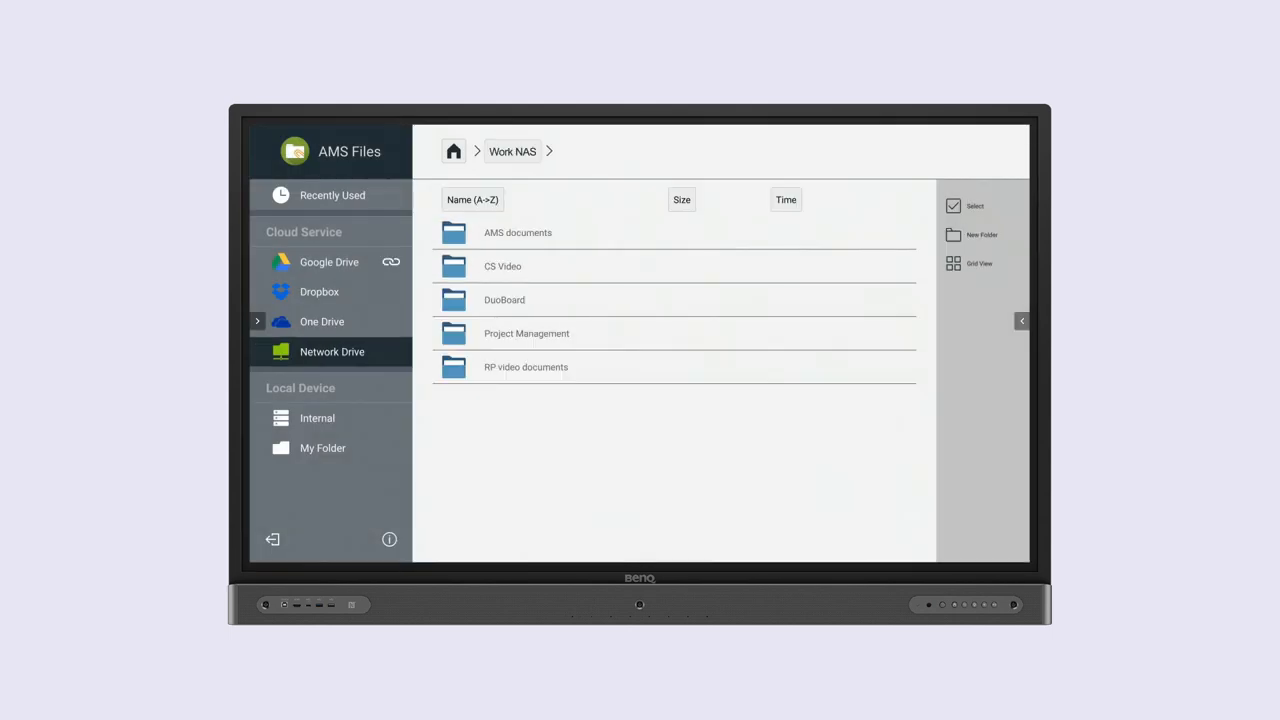
double_click(526, 332)
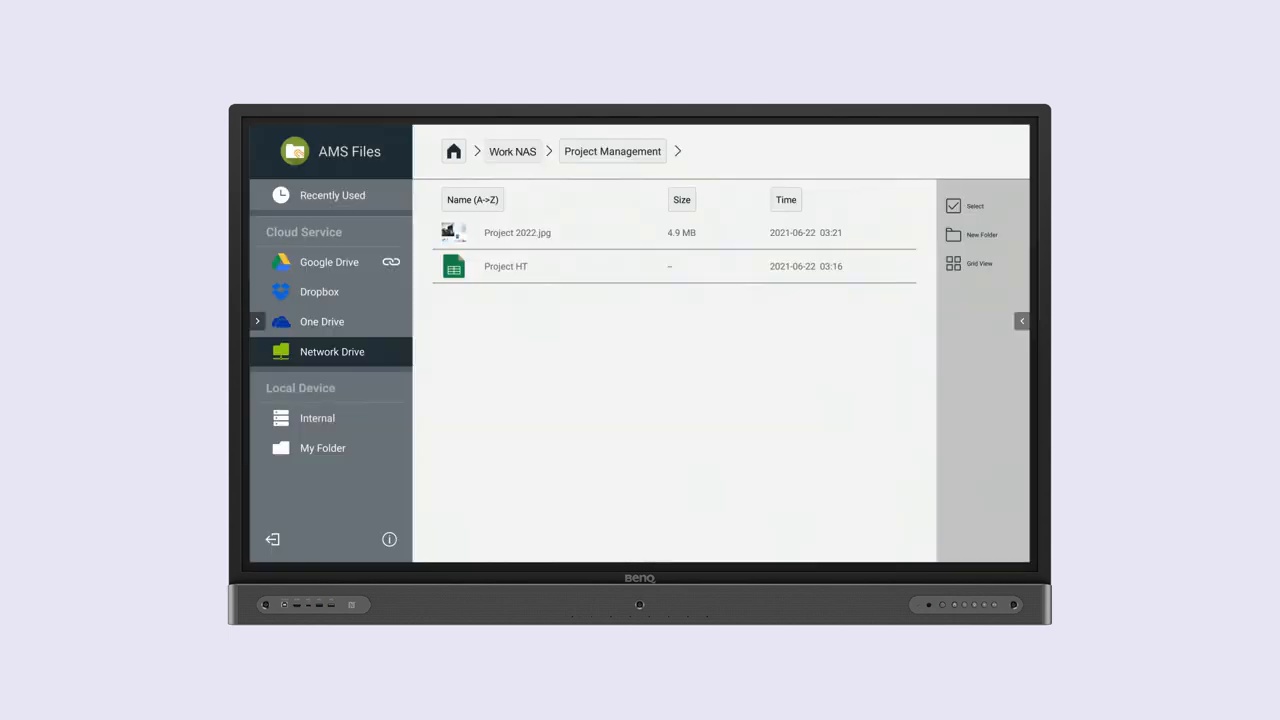